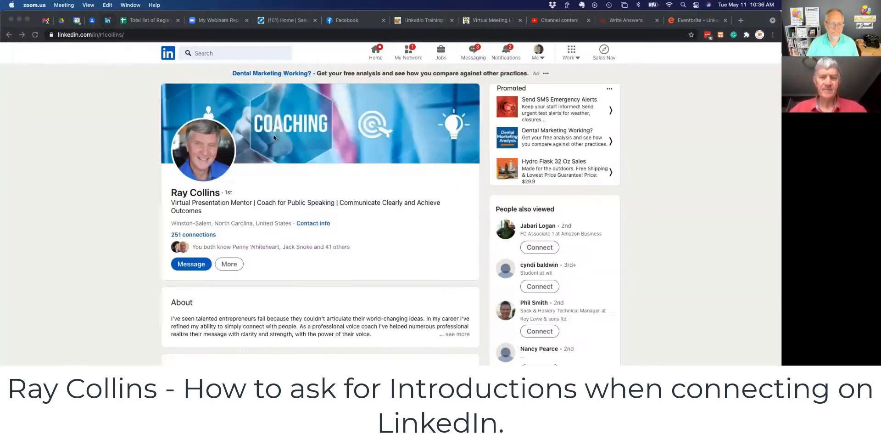
mouse_move(344, 257)
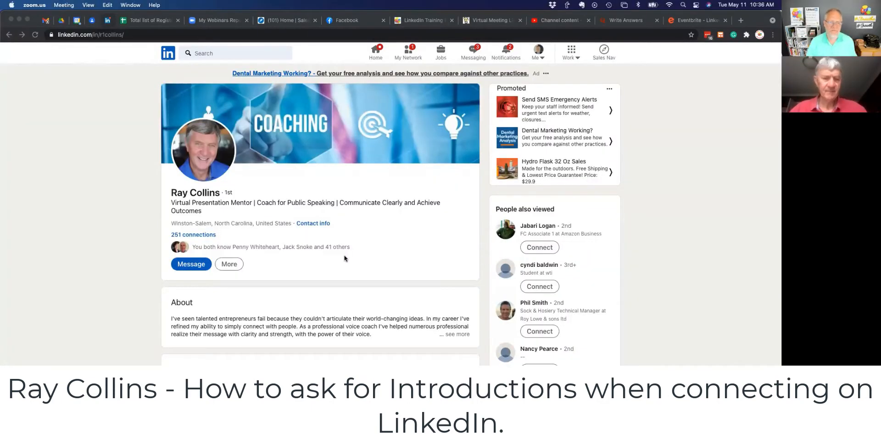
Run a LinkedIn people search for 'entrepreneur' and bring up the connection-degree filter choices
scroll("down", 3)
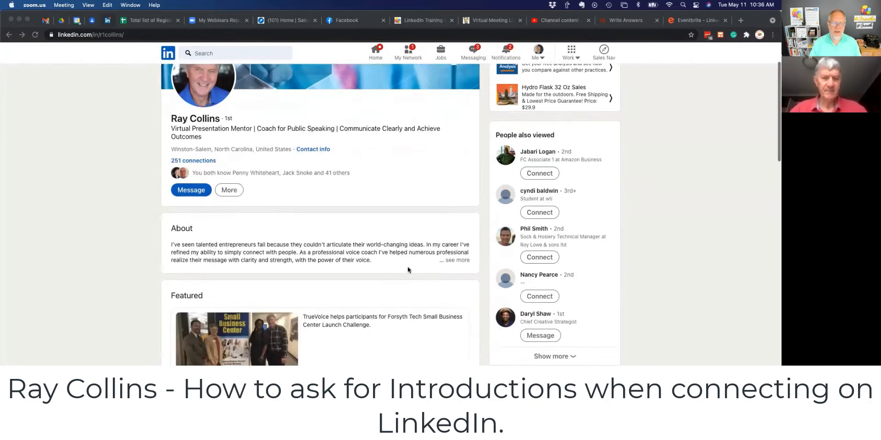
scroll("down", 3)
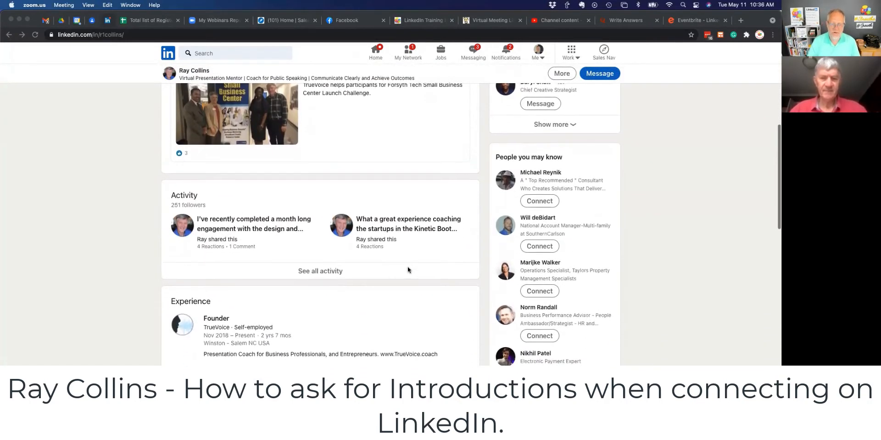
mouse_move(410, 320)
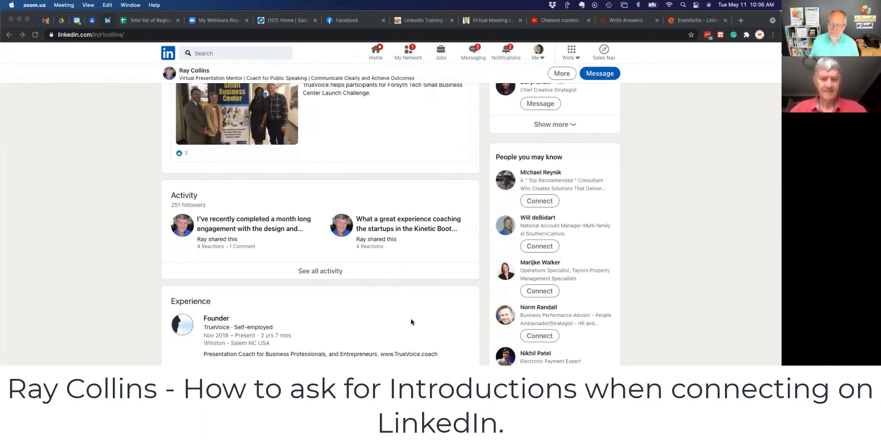
scroll("down", 3)
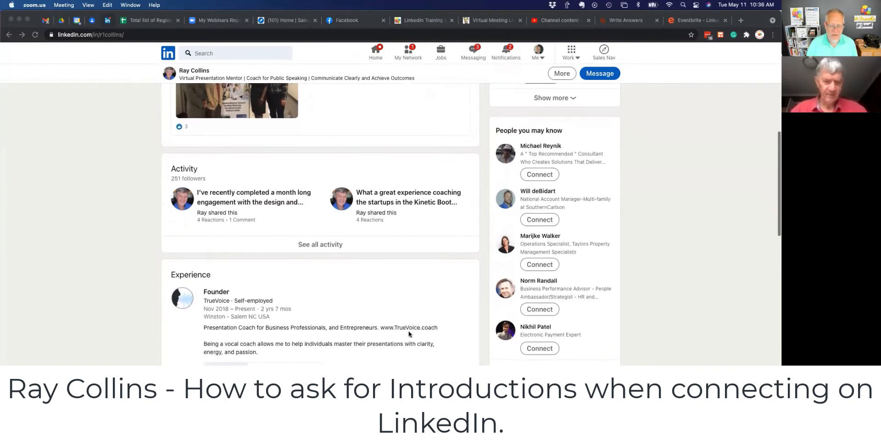
scroll("down", 3)
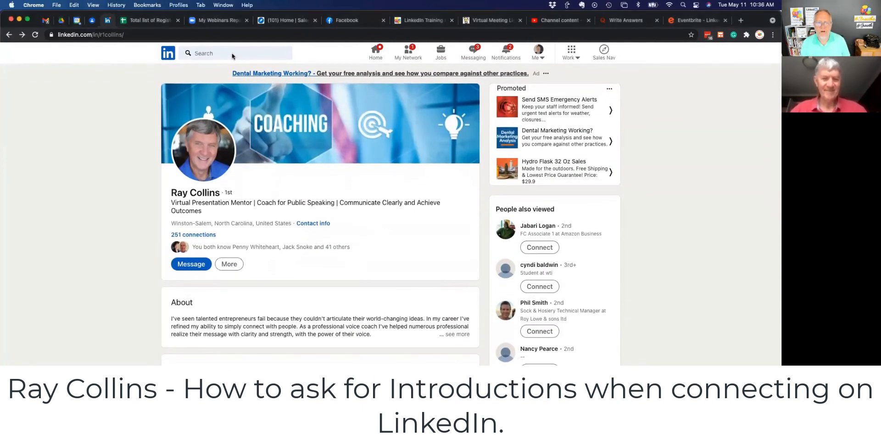
left_click(236, 53)
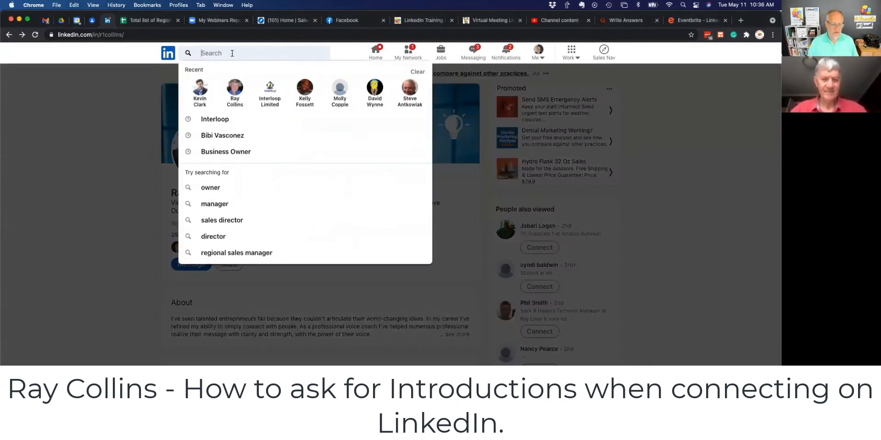
type("entrepreneu")
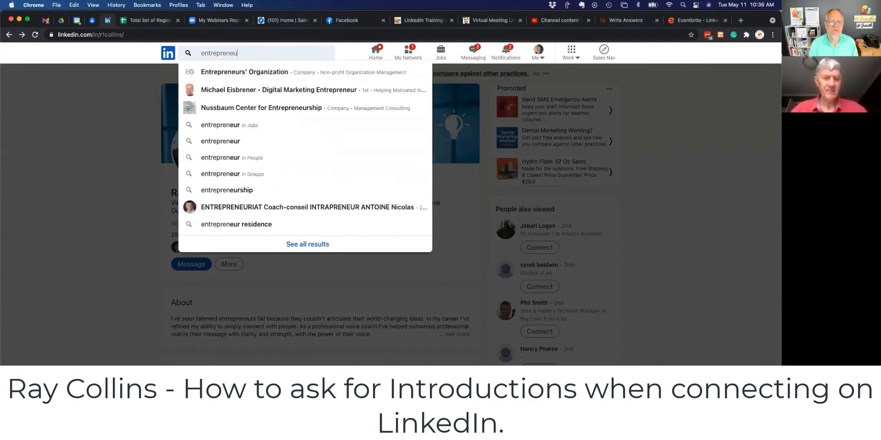
key("Enter")
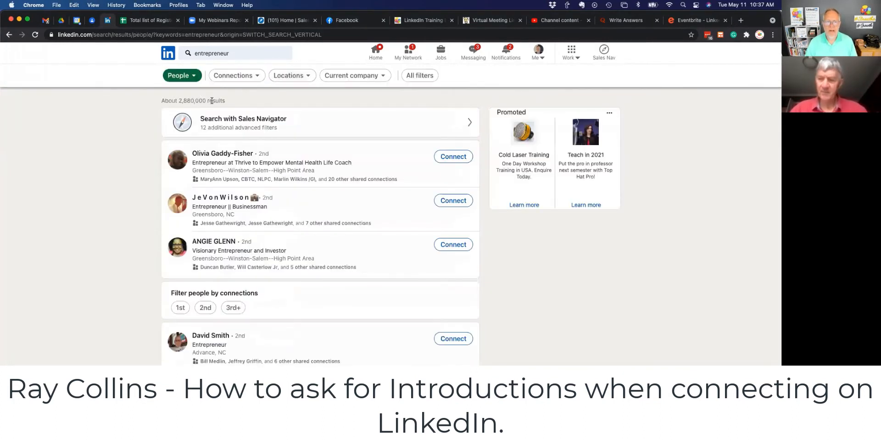
mouse_move(238, 122)
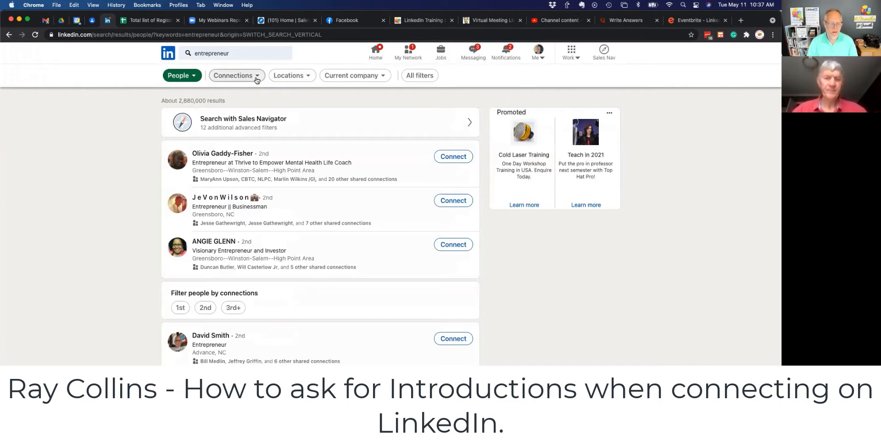
left_click(232, 74)
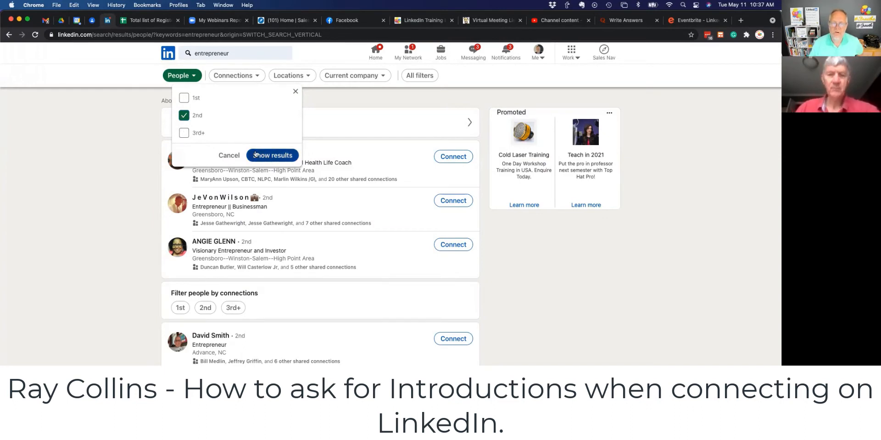
Apply the 2nd-degree filter and narrow location to North Carolina, United States (~4,700 people)
left_click(272, 155)
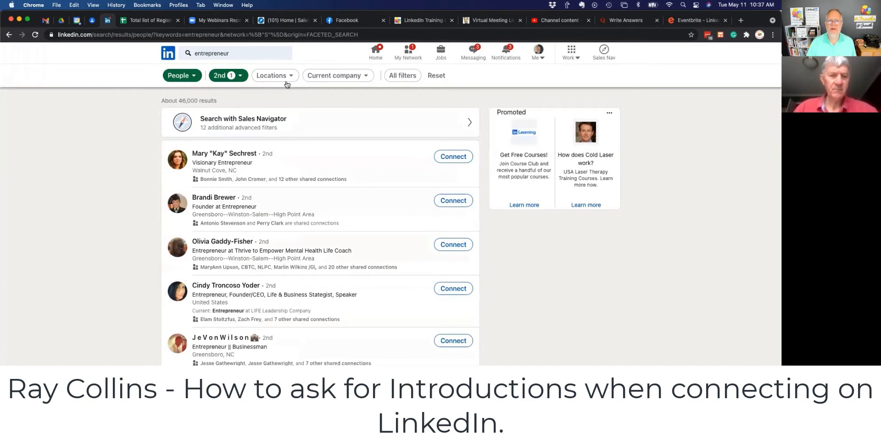
left_click(274, 75)
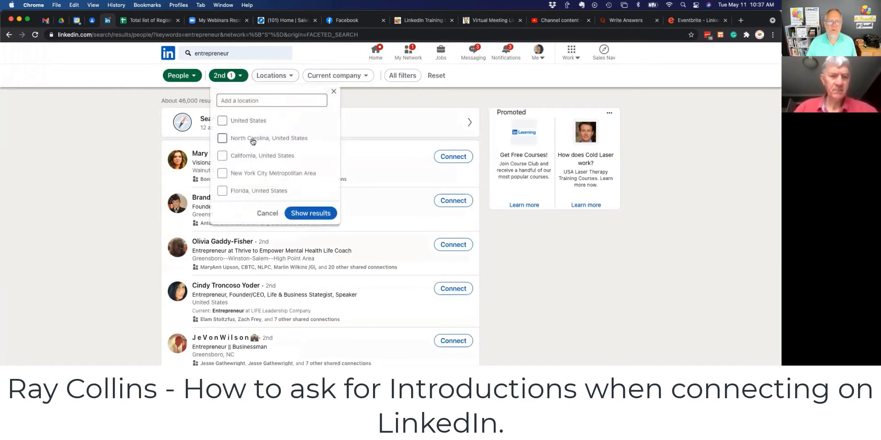
left_click(222, 137)
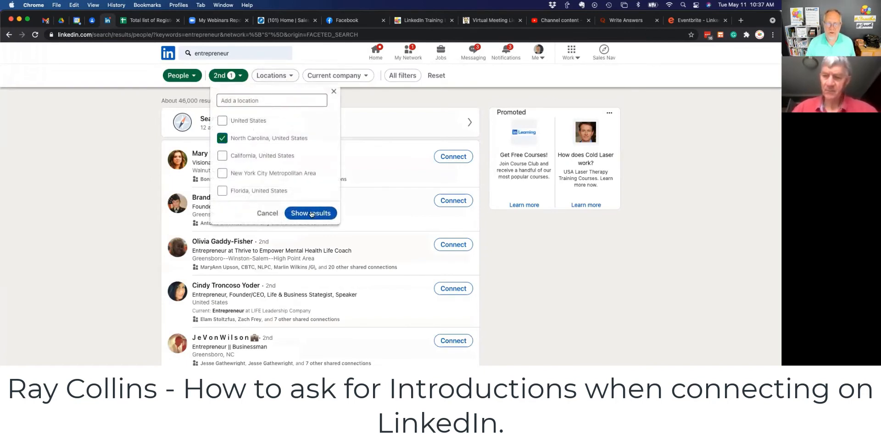
left_click(310, 213)
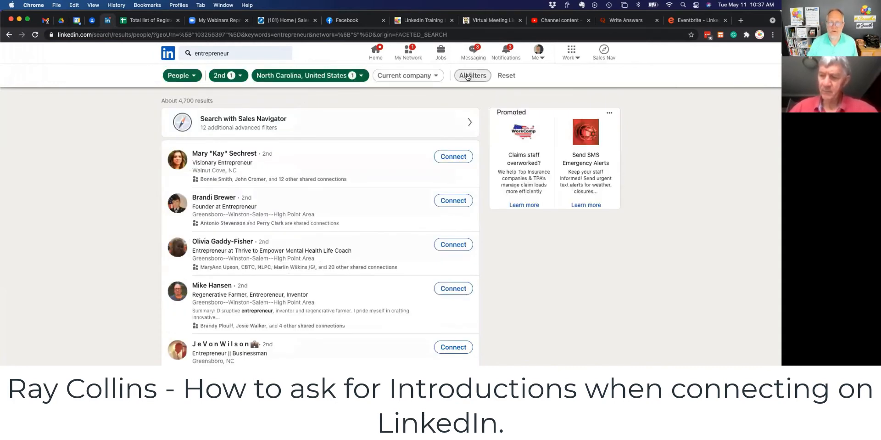
From All filters, restrict industry to Information Technology & Services, leaving 264 people
left_click(471, 76)
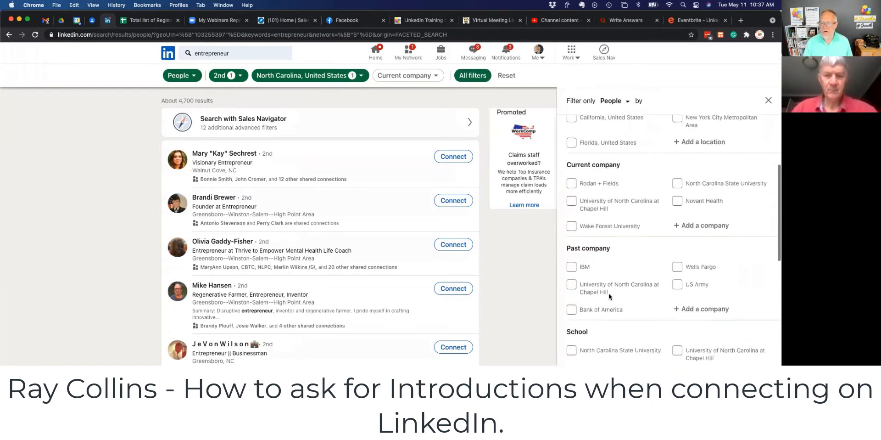
scroll("down", 3)
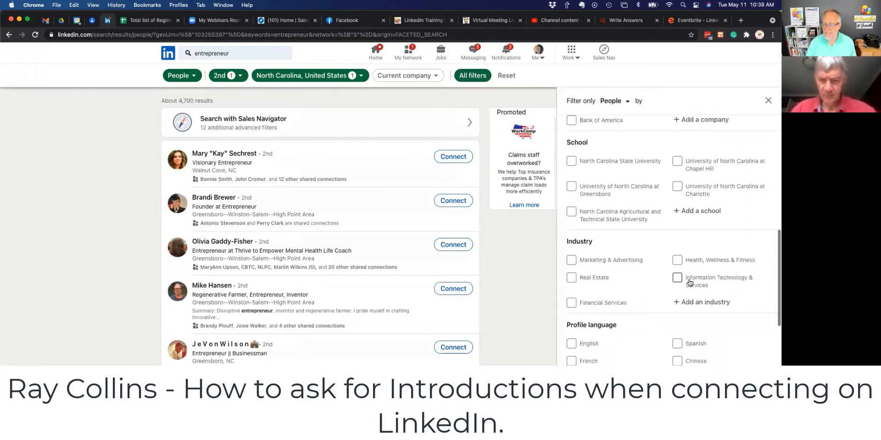
left_click(677, 277)
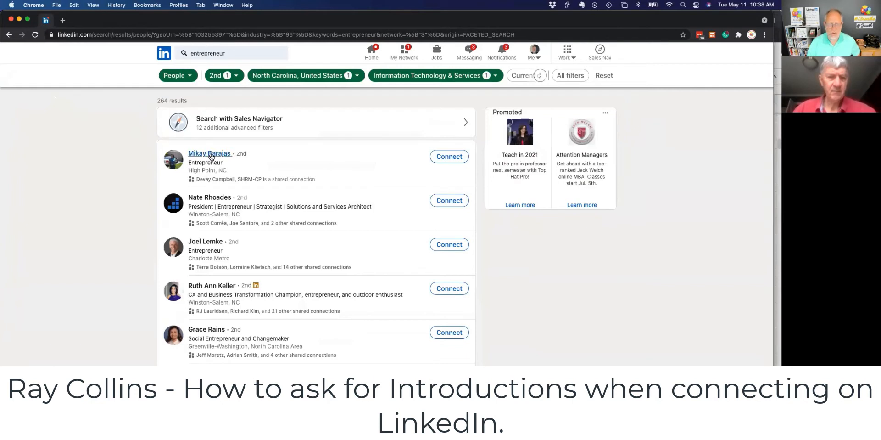
right_click(209, 153)
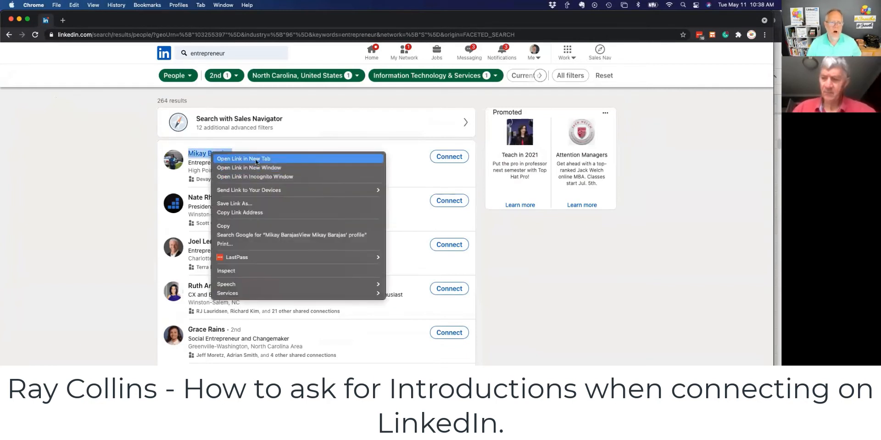
left_click(243, 158)
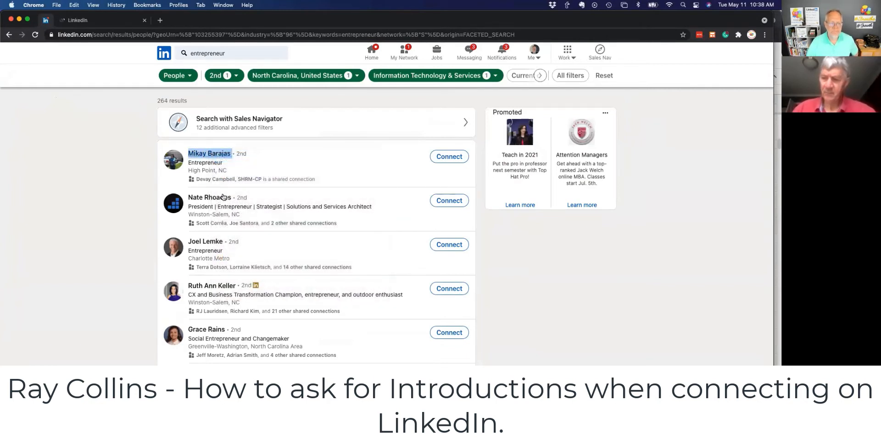
left_click(209, 153)
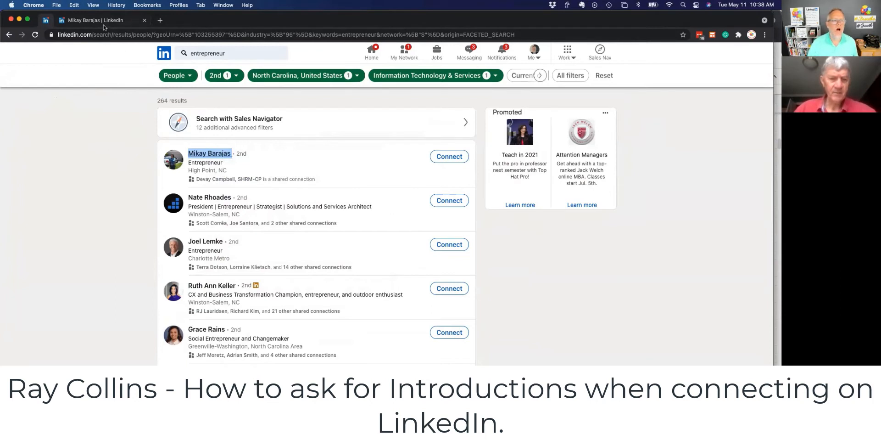
left_click(209, 154)
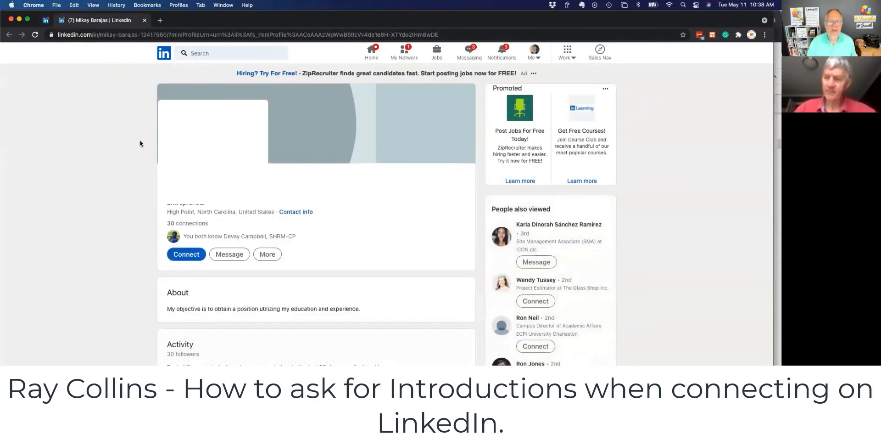
mouse_move(234, 219)
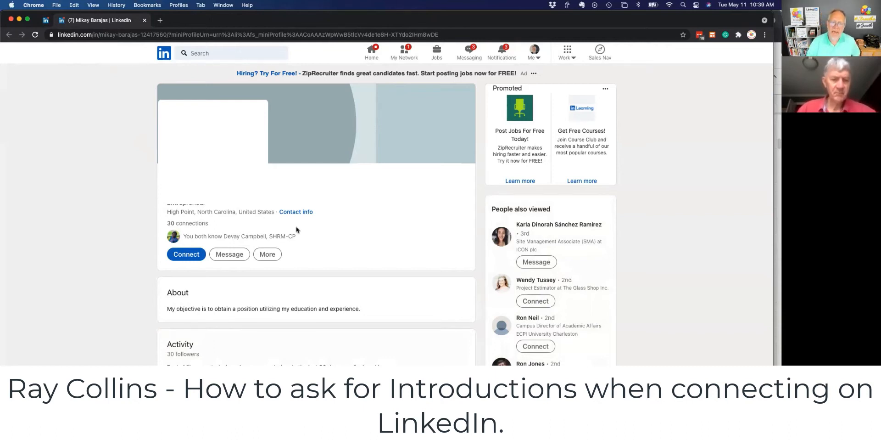
mouse_move(321, 250)
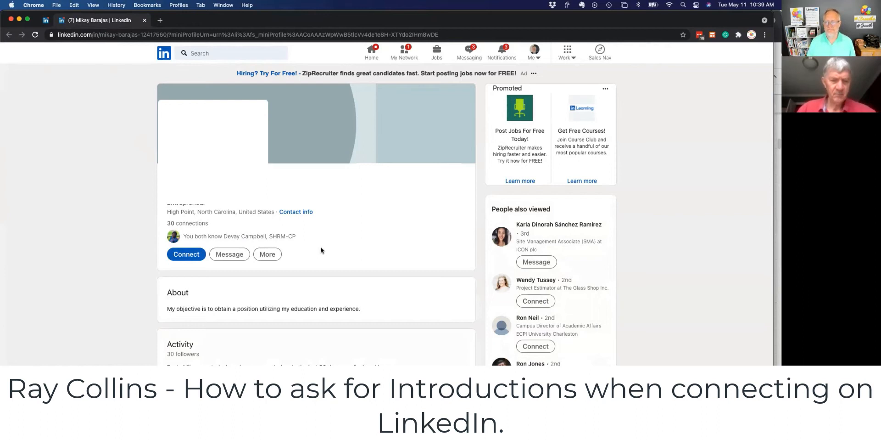
mouse_move(347, 210)
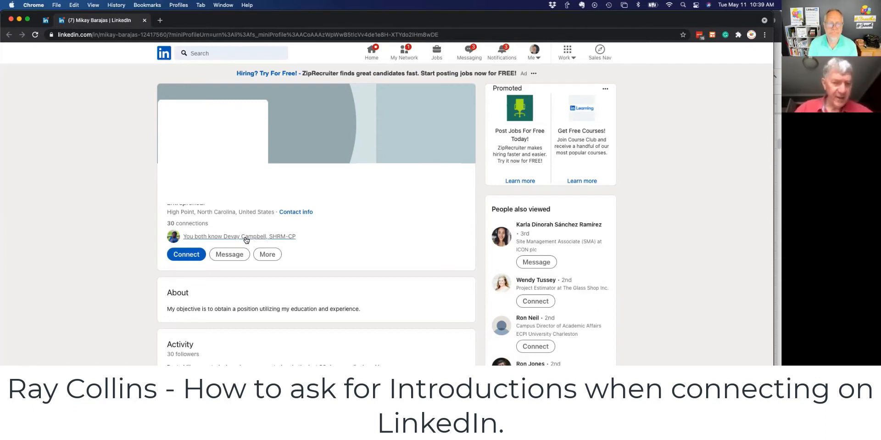
mouse_move(146, 150)
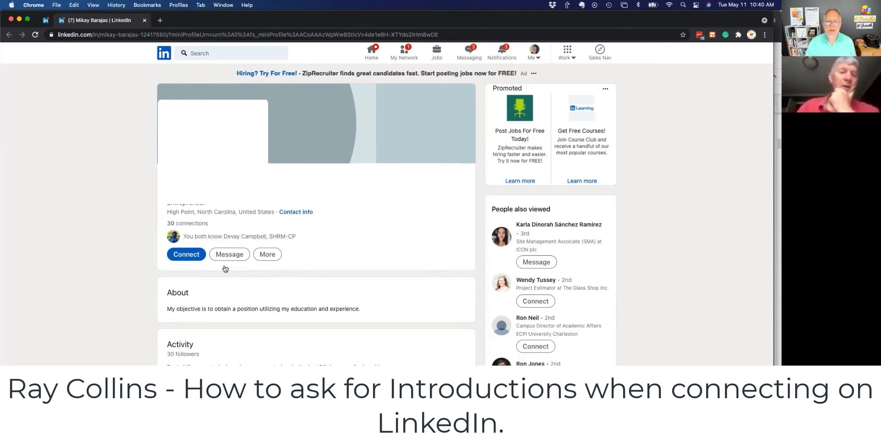
mouse_move(312, 301)
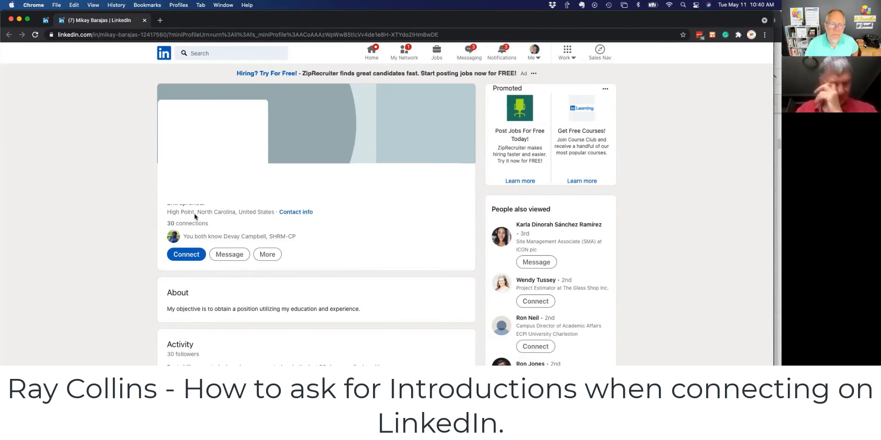
mouse_move(266, 225)
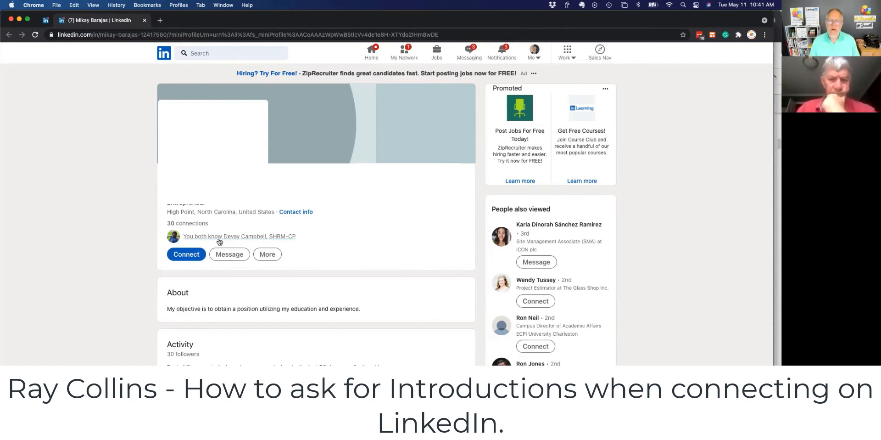
mouse_move(199, 242)
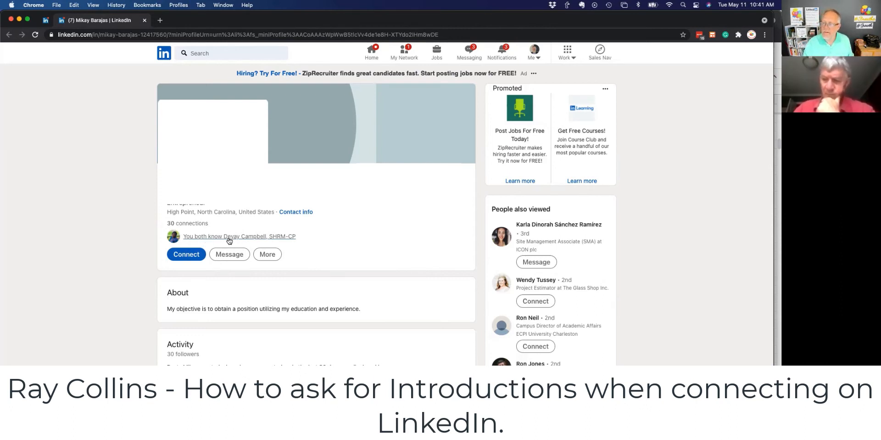
mouse_move(303, 244)
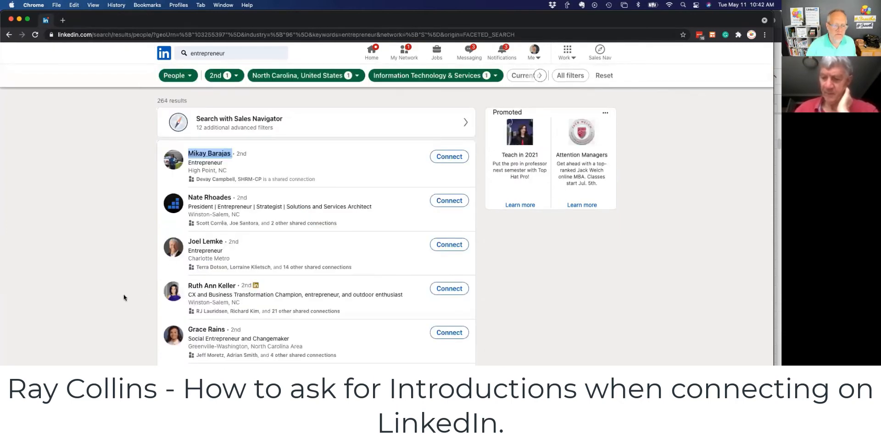
scroll("down", 3)
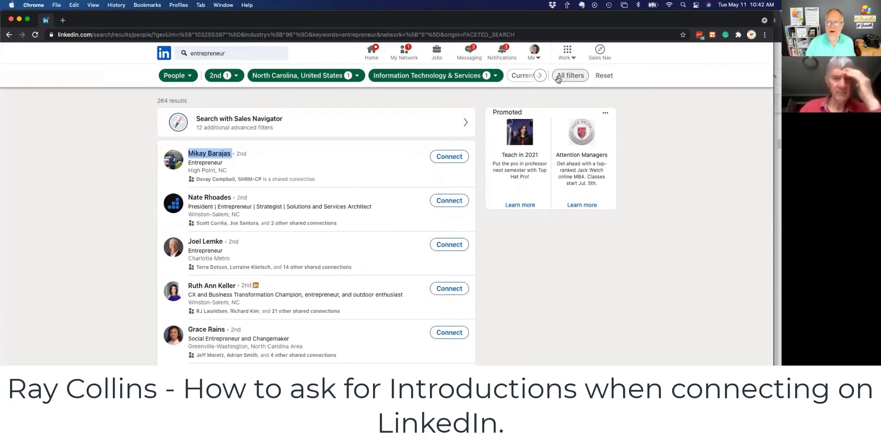
left_click(569, 75)
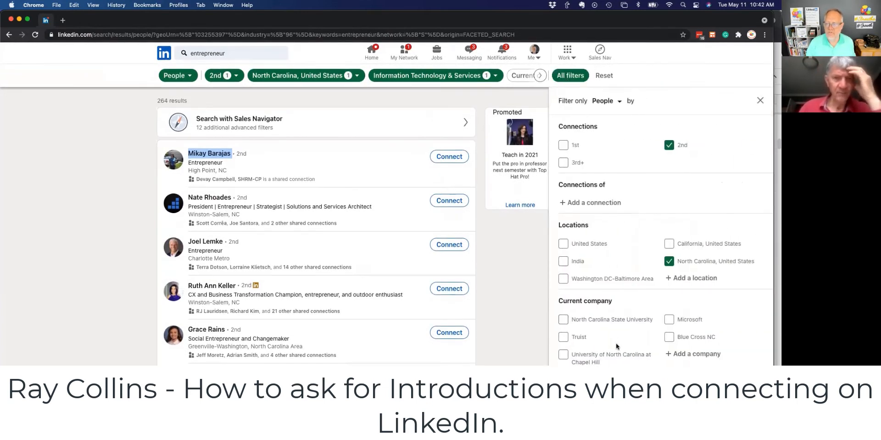
left_click(590, 203)
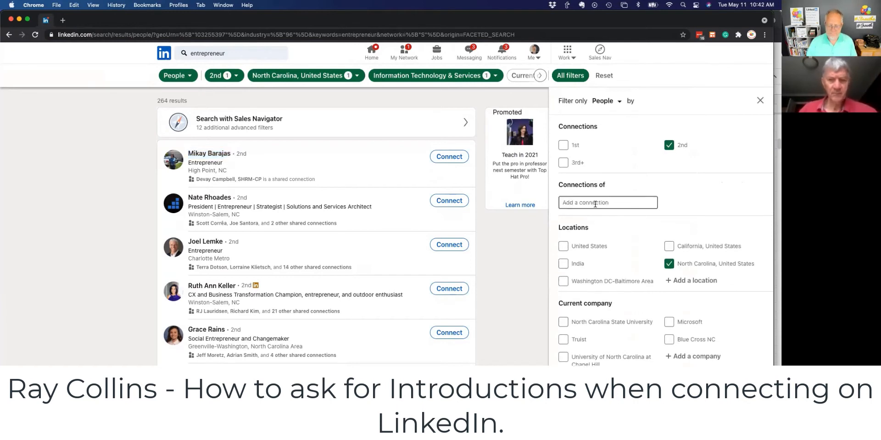
type("Ray collin")
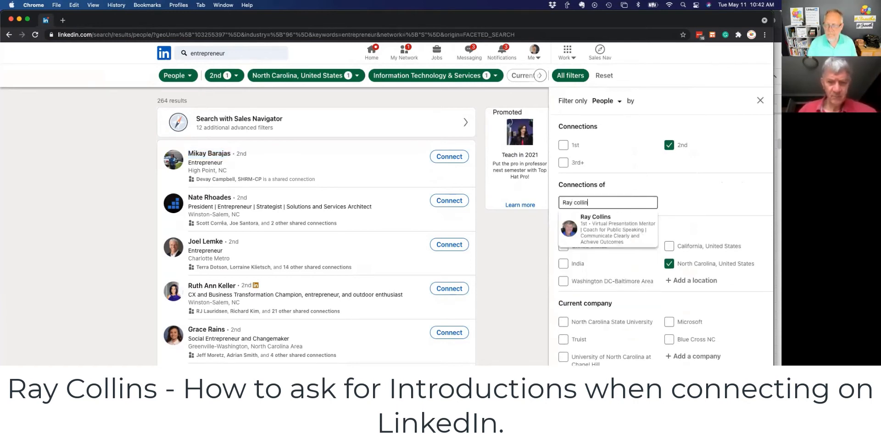
left_click(596, 228)
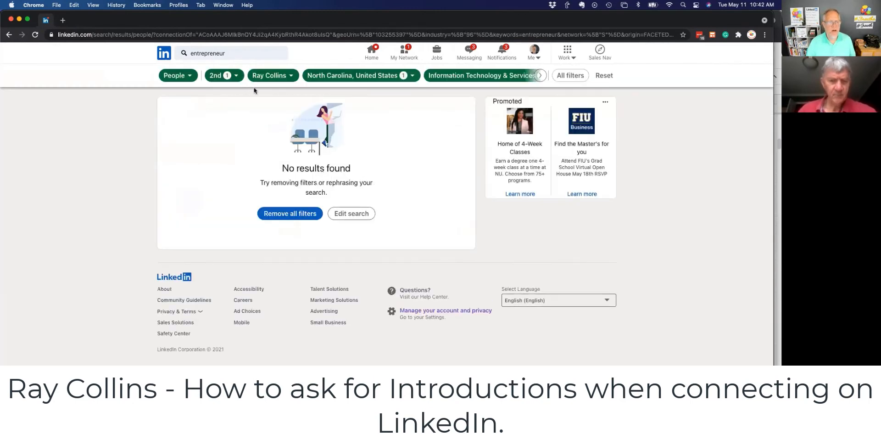
left_click(230, 53)
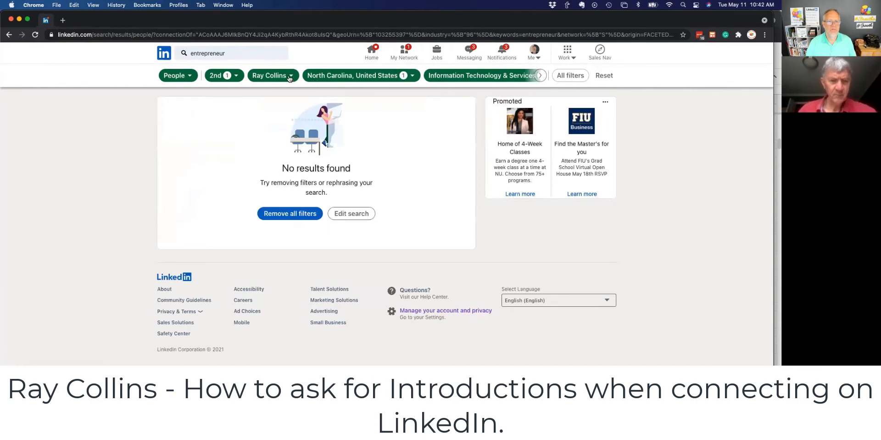
left_click(269, 75)
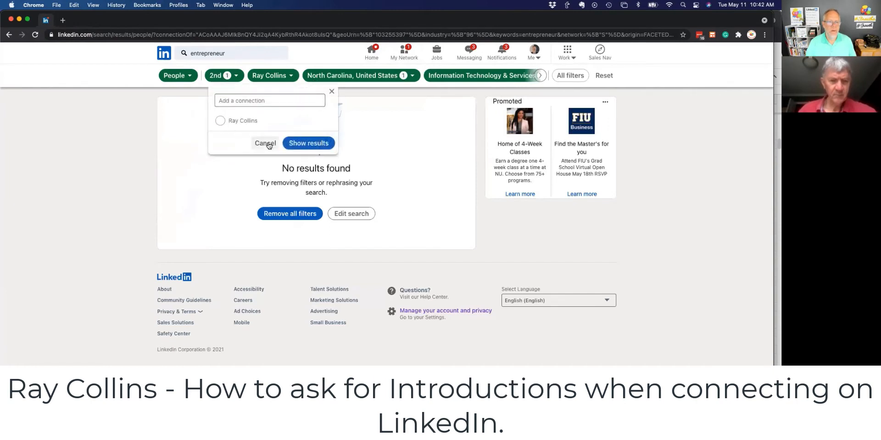
left_click(308, 144)
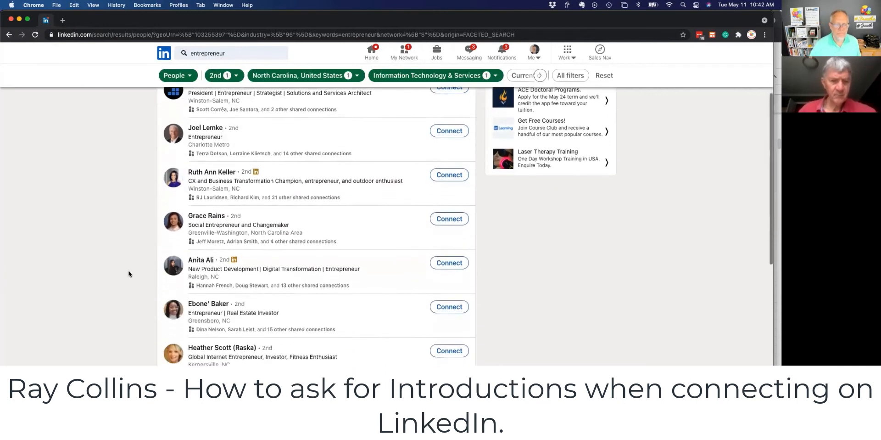
scroll("down", 3)
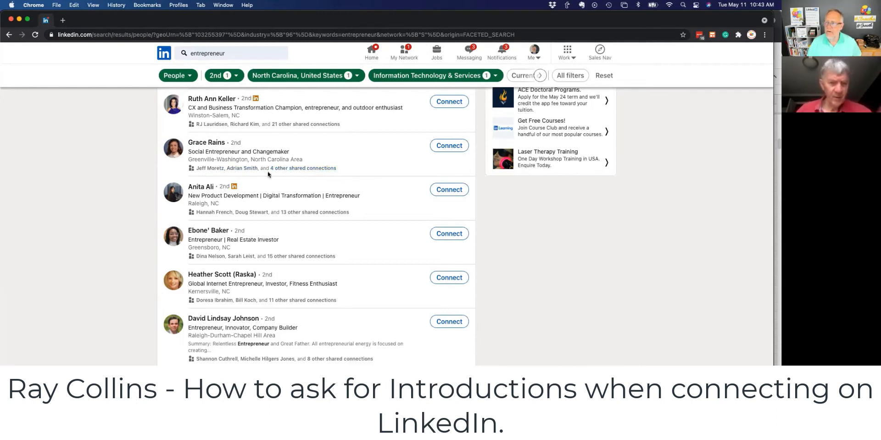
mouse_move(232, 174)
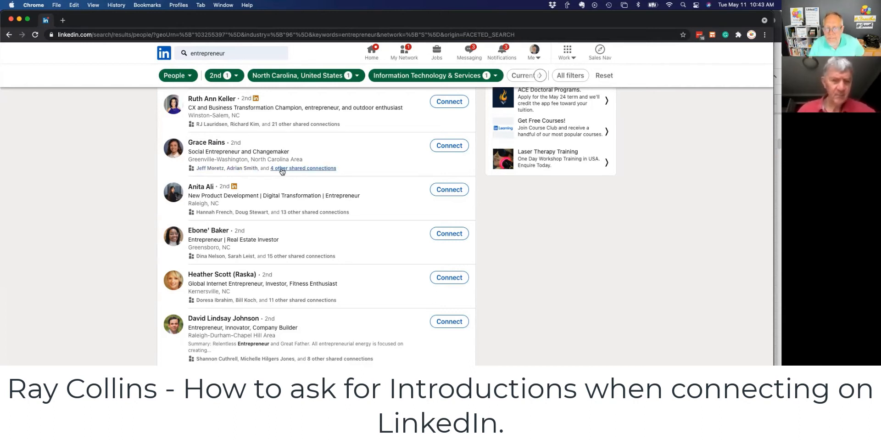
mouse_move(298, 175)
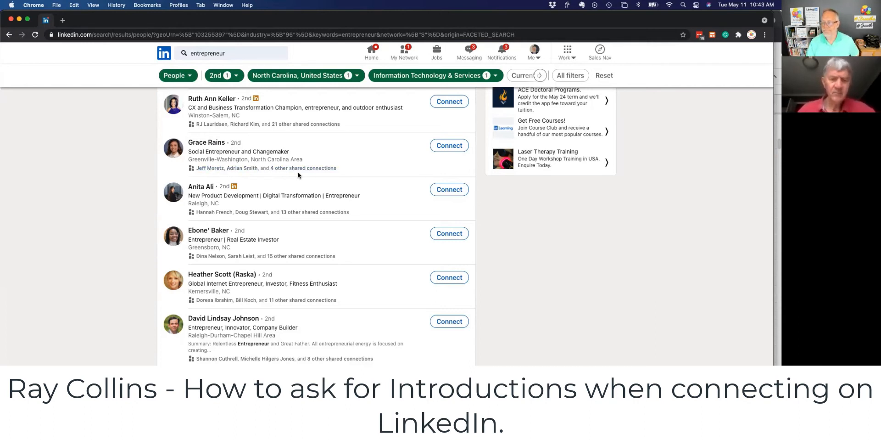
mouse_move(232, 174)
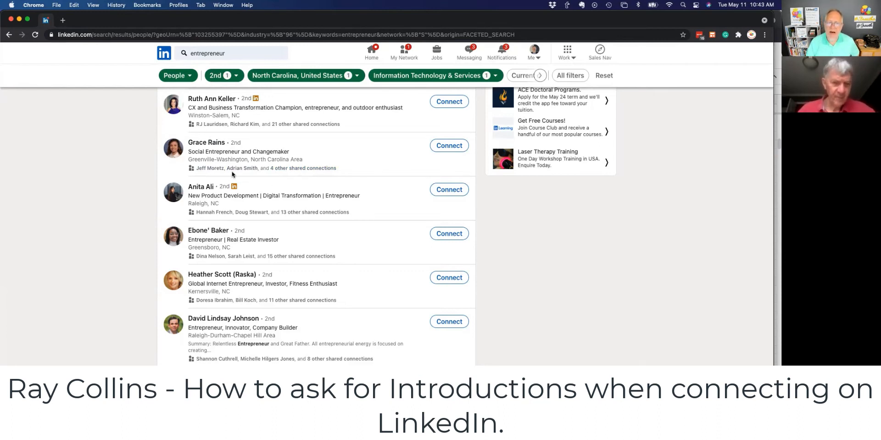
right_click(207, 142)
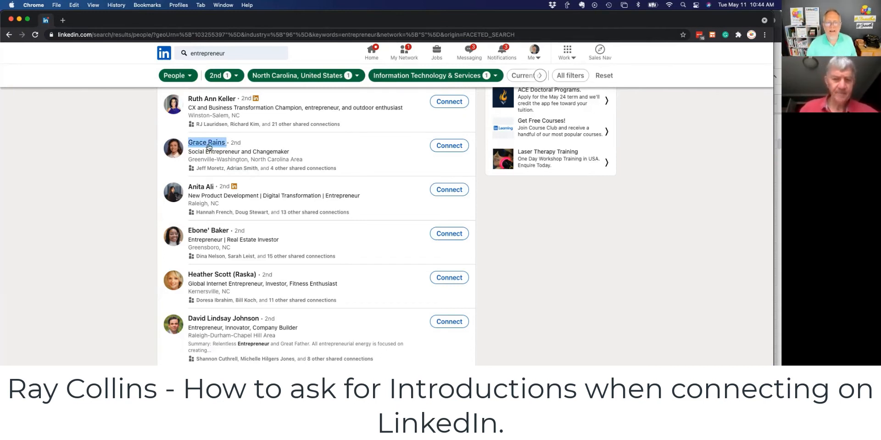
right_click(207, 142)
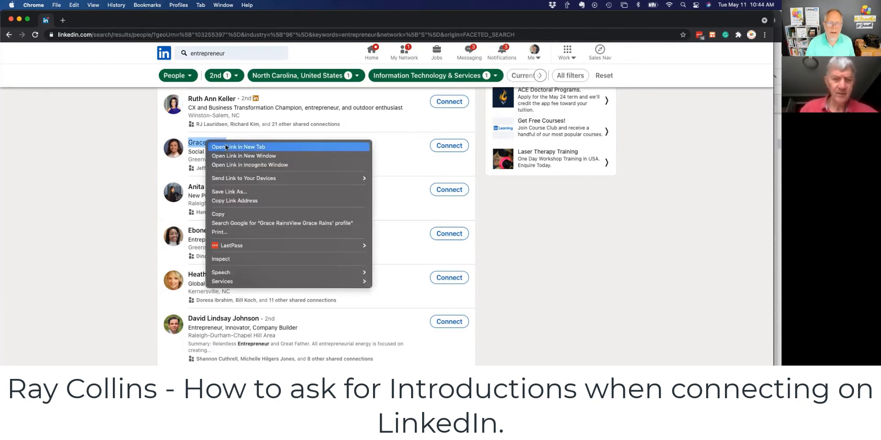
left_click(240, 146)
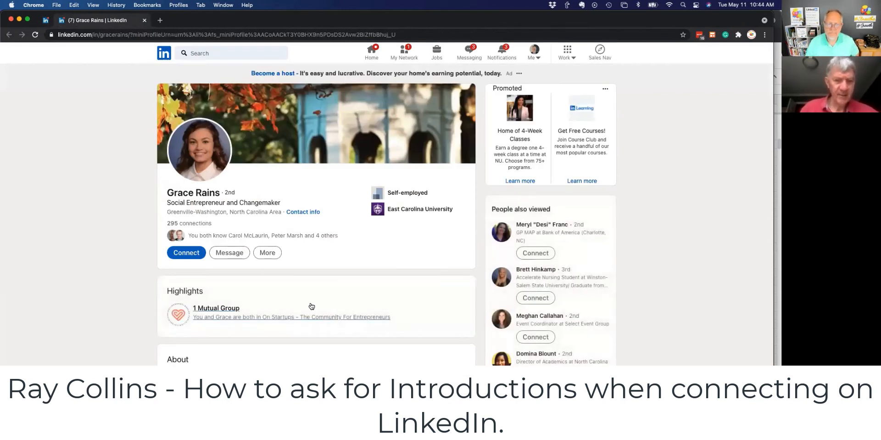
mouse_move(329, 285)
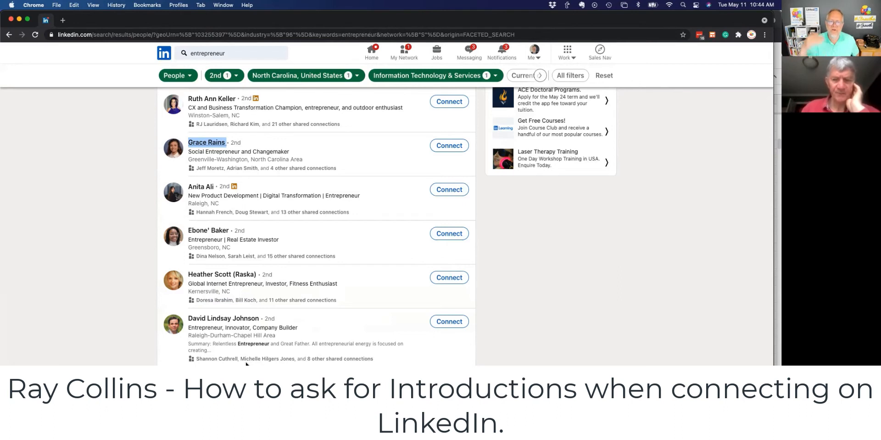
mouse_move(98, 348)
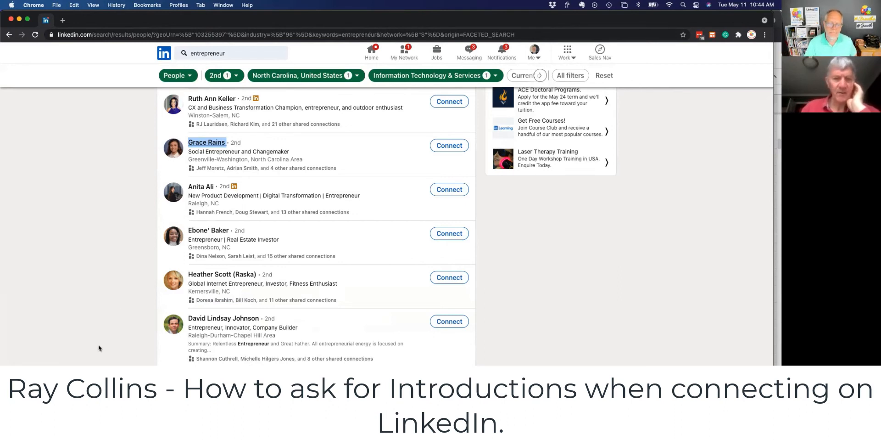
scroll("down", 3)
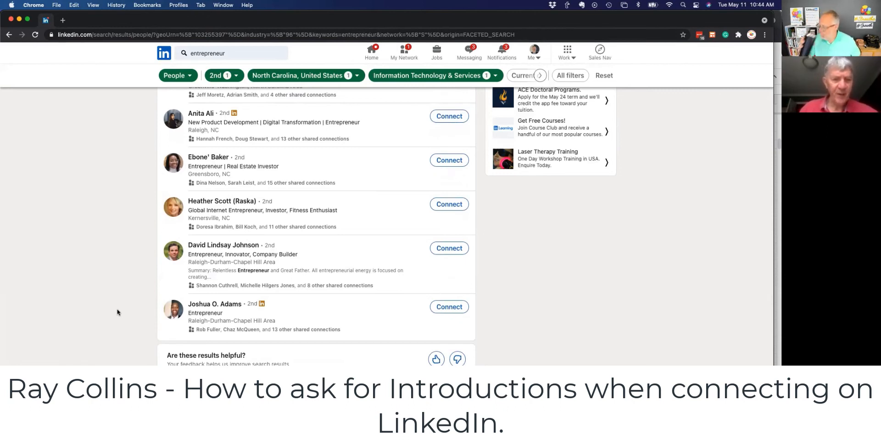
mouse_move(219, 342)
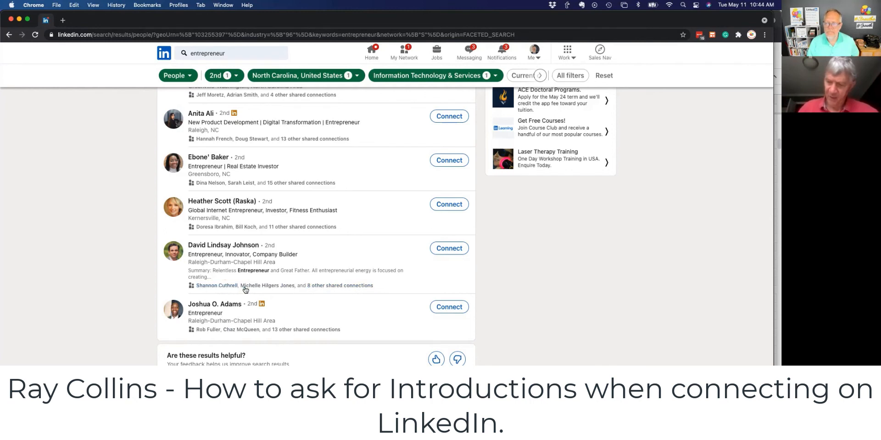
mouse_move(315, 291)
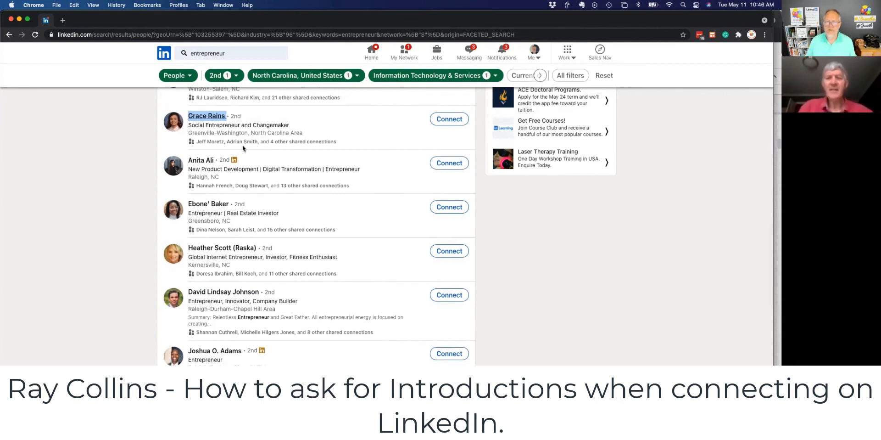
mouse_move(146, 119)
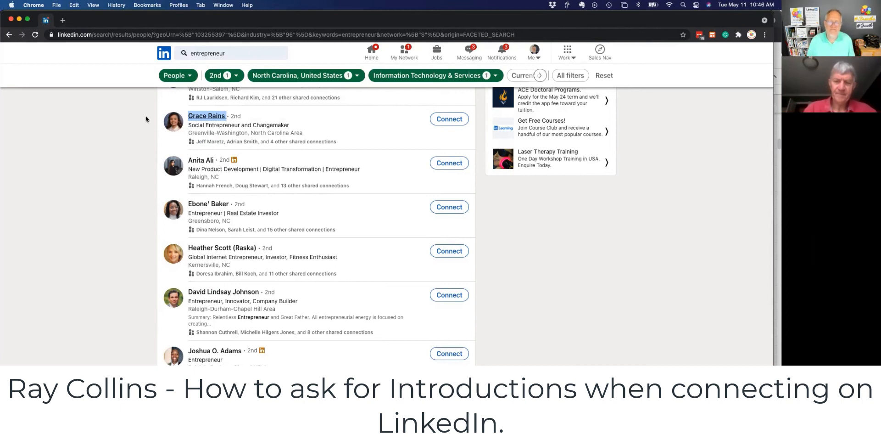
mouse_move(244, 147)
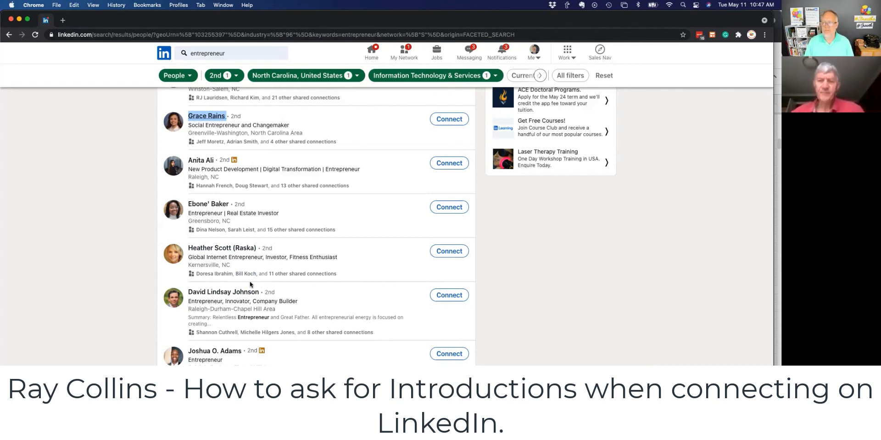
scroll("down", 3)
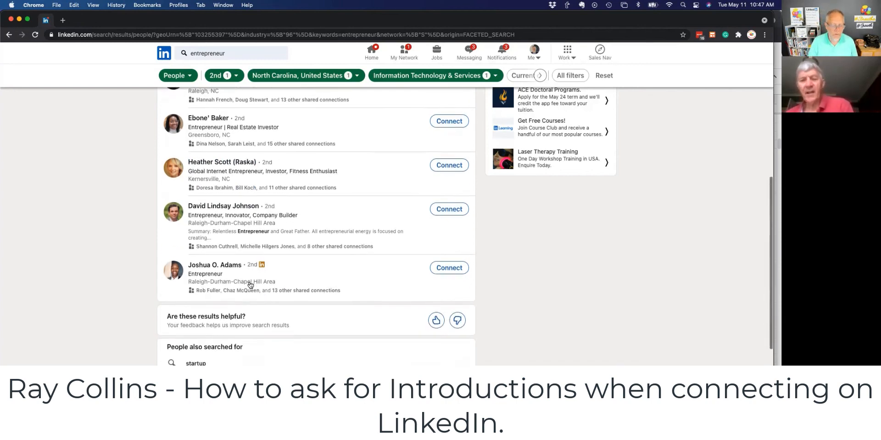
scroll("down", 3)
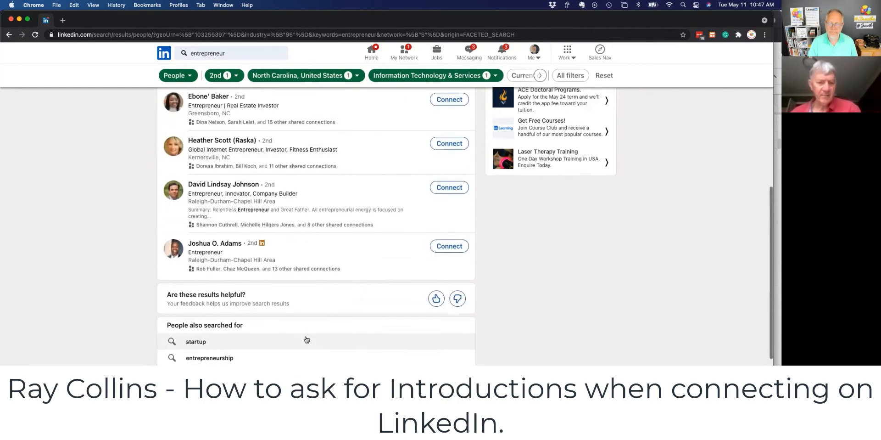